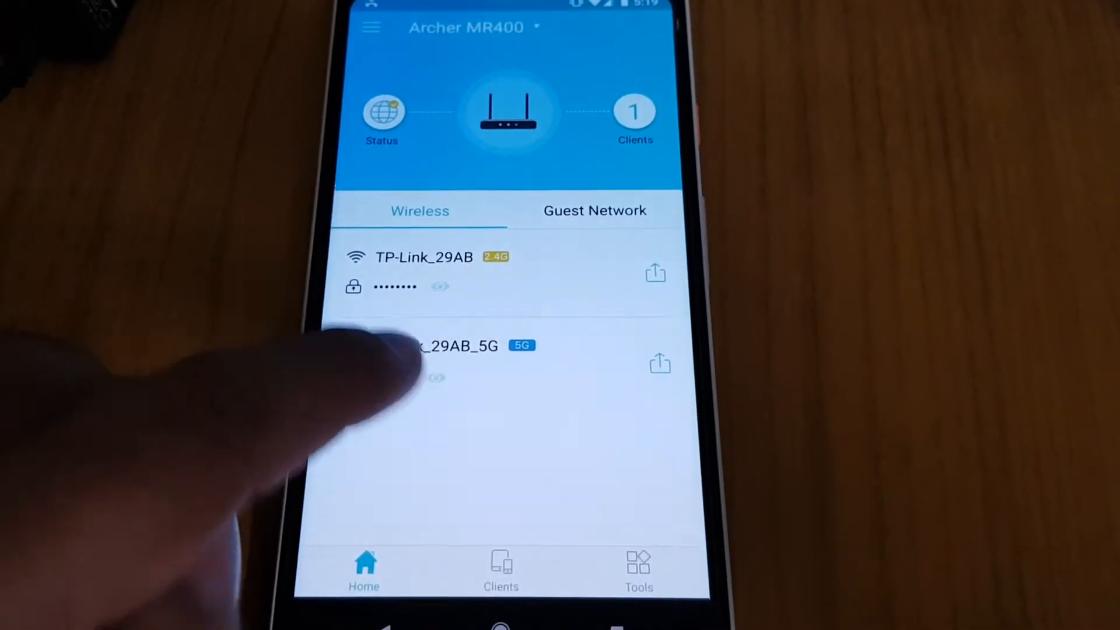
# - Head toward the Archer MR400's settings to create the new Jio connection profile
pyautogui.click(622, 572)
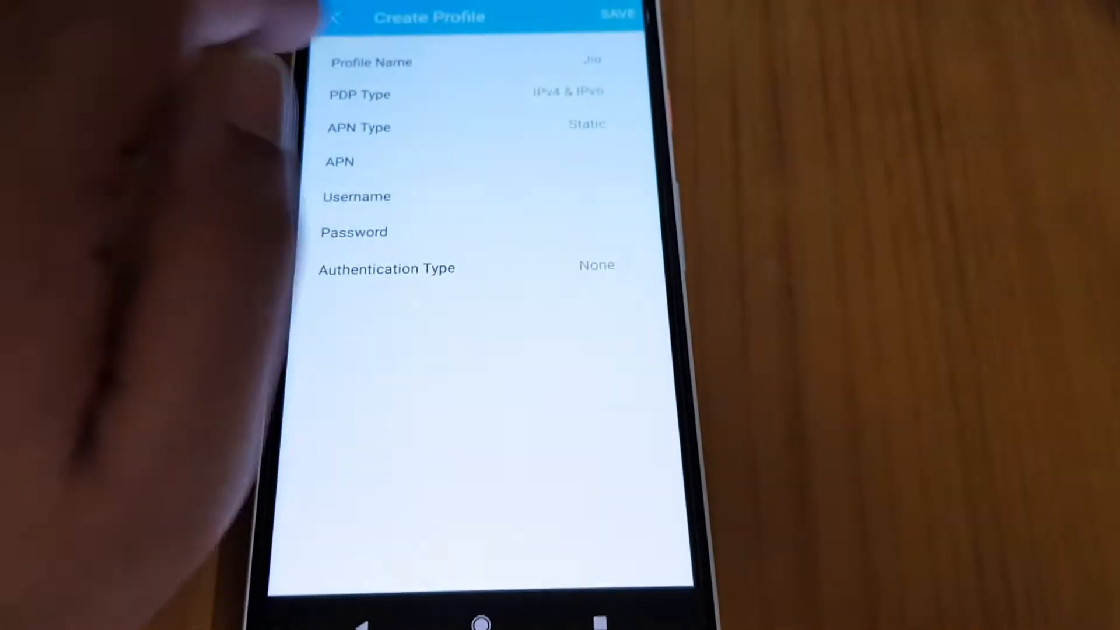
# - Give the Jio profile APN jionet with authentication type None
pyautogui.click(485, 161)
pyautogui.write('jion')
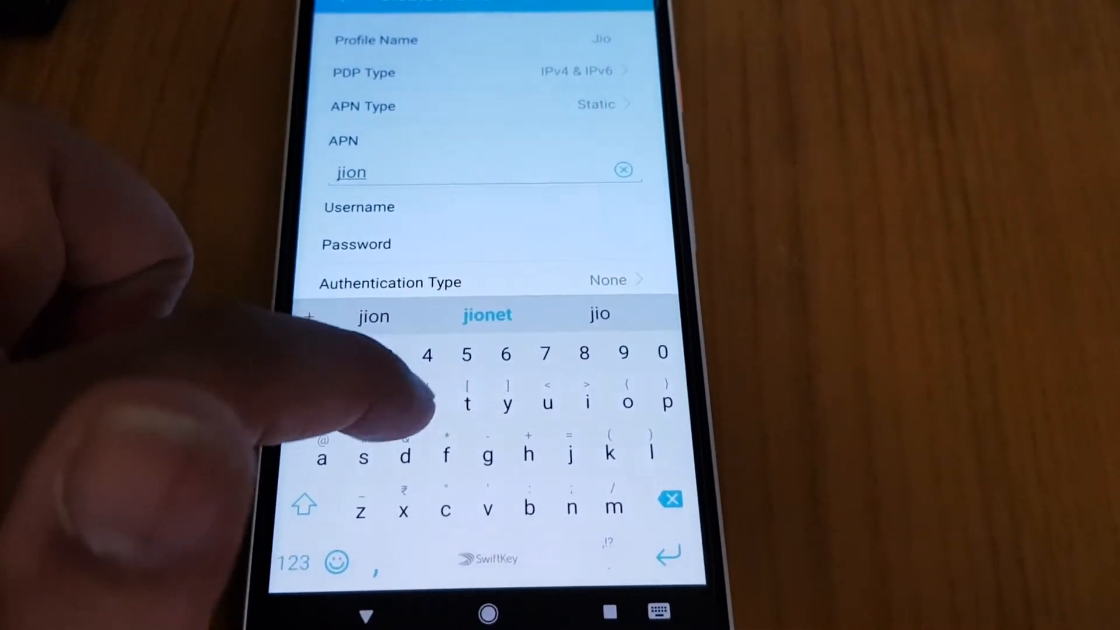
pyautogui.click(487, 314)
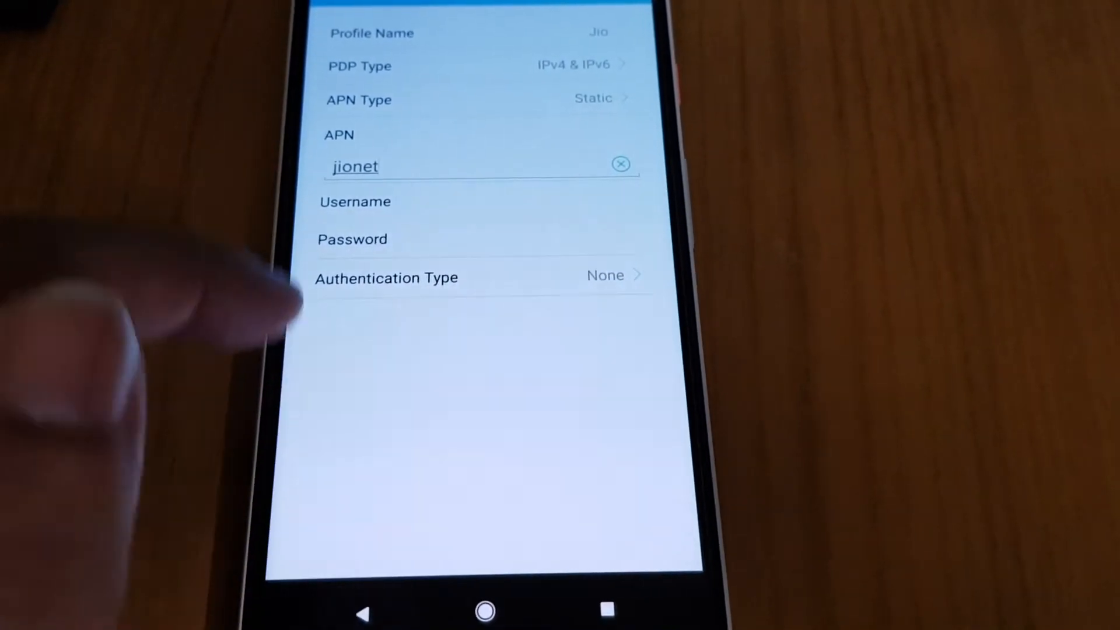
pyautogui.click(478, 202)
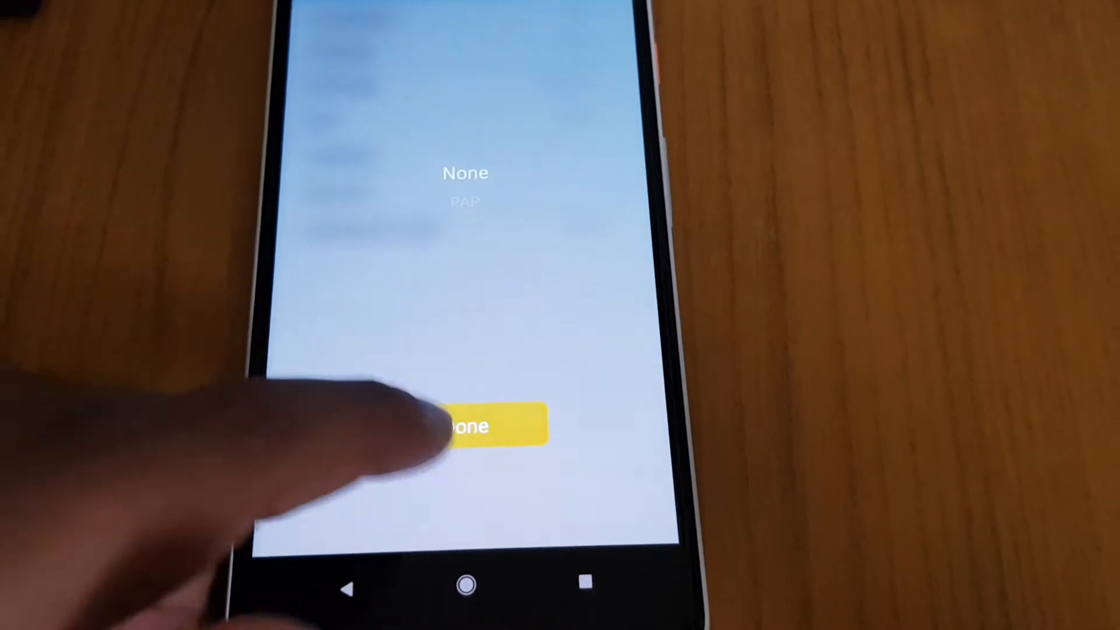
pyautogui.click(471, 425)
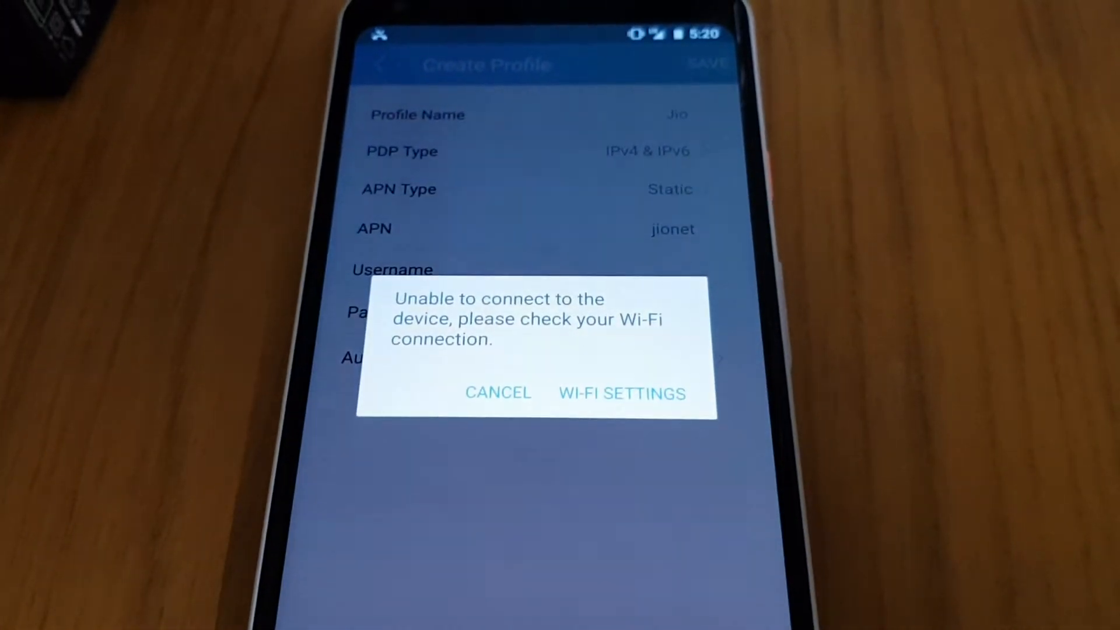
# - Dismiss the Wi-Fi connection error so the app can reconnect to the router
pyautogui.click(620, 393)
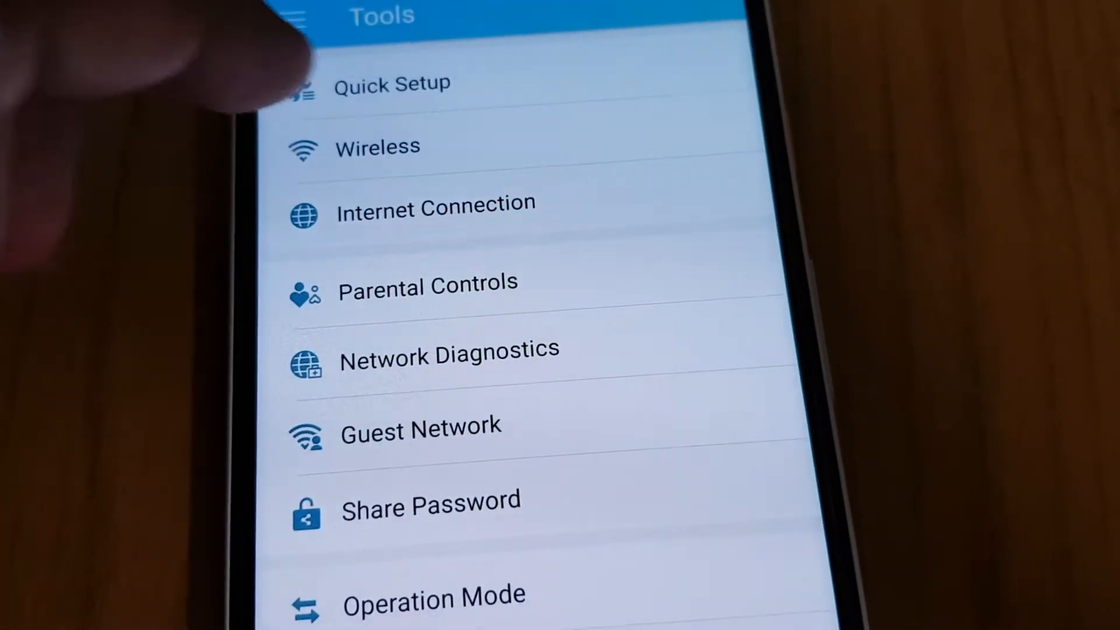
# - Enter the Internet Connection settings and fill an example Airtel profile's APN field with 'com'
pyautogui.scroll(3)
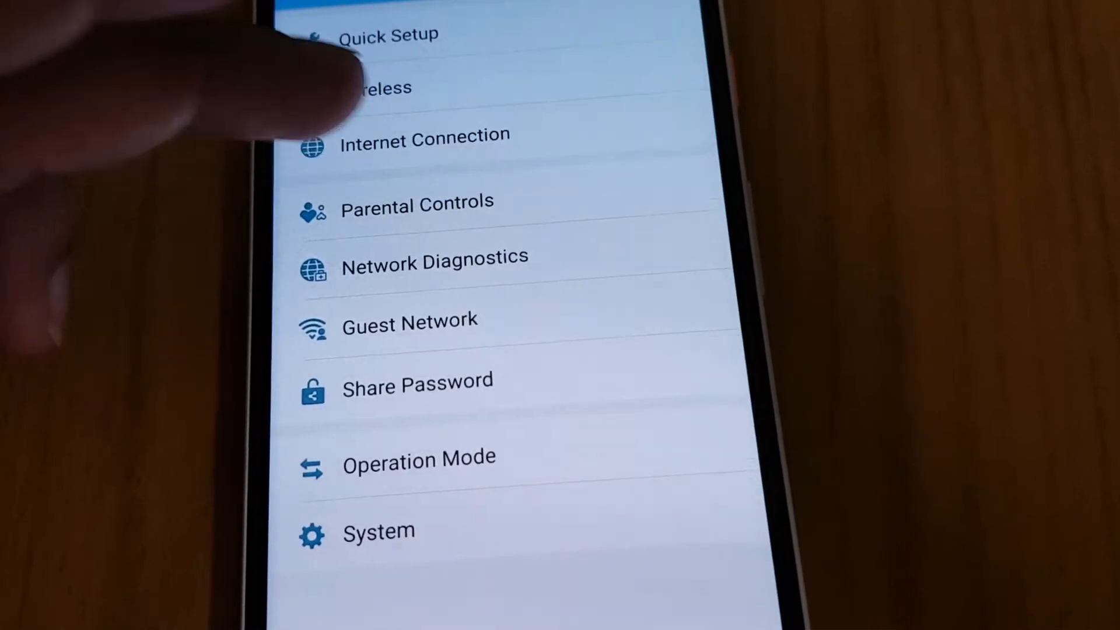
pyautogui.click(424, 136)
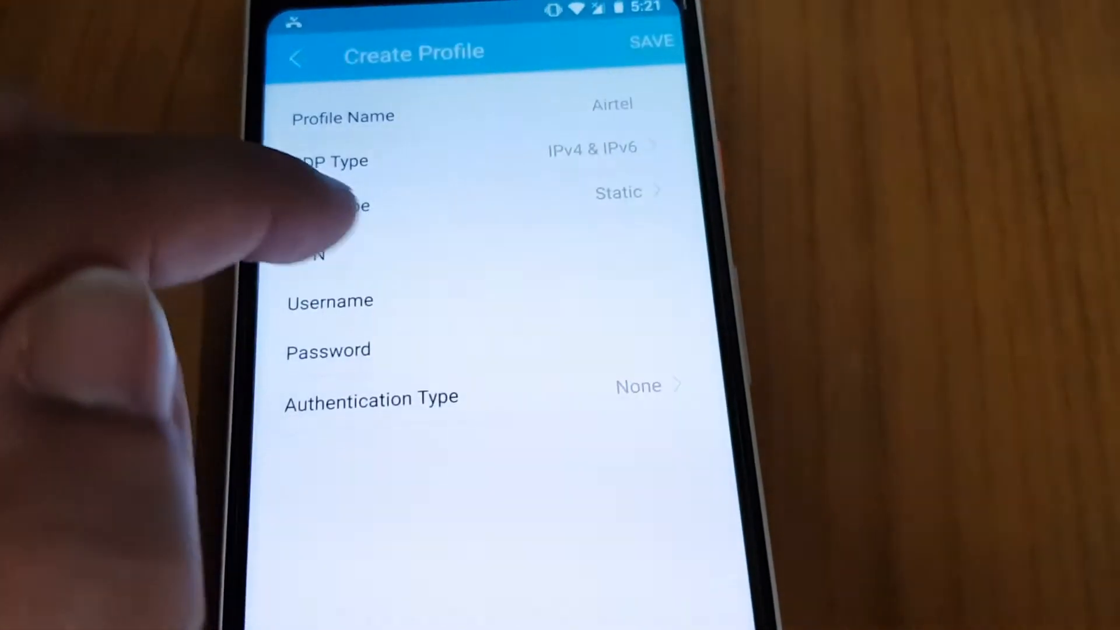
pyautogui.click(428, 243)
pyautogui.write('airtel goes.')
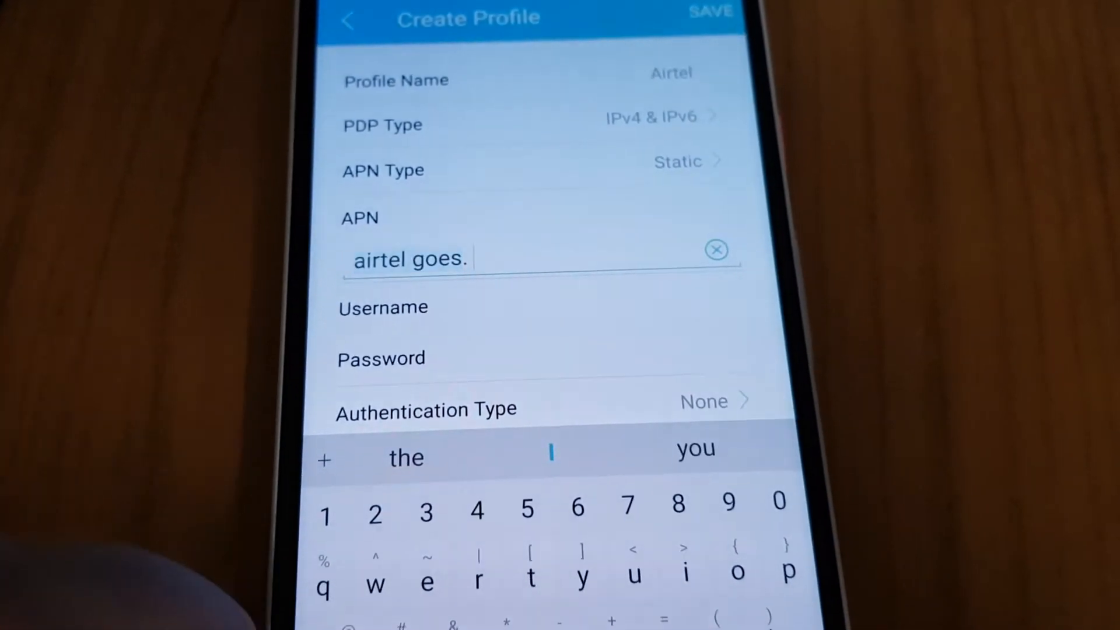
pyautogui.write('com')
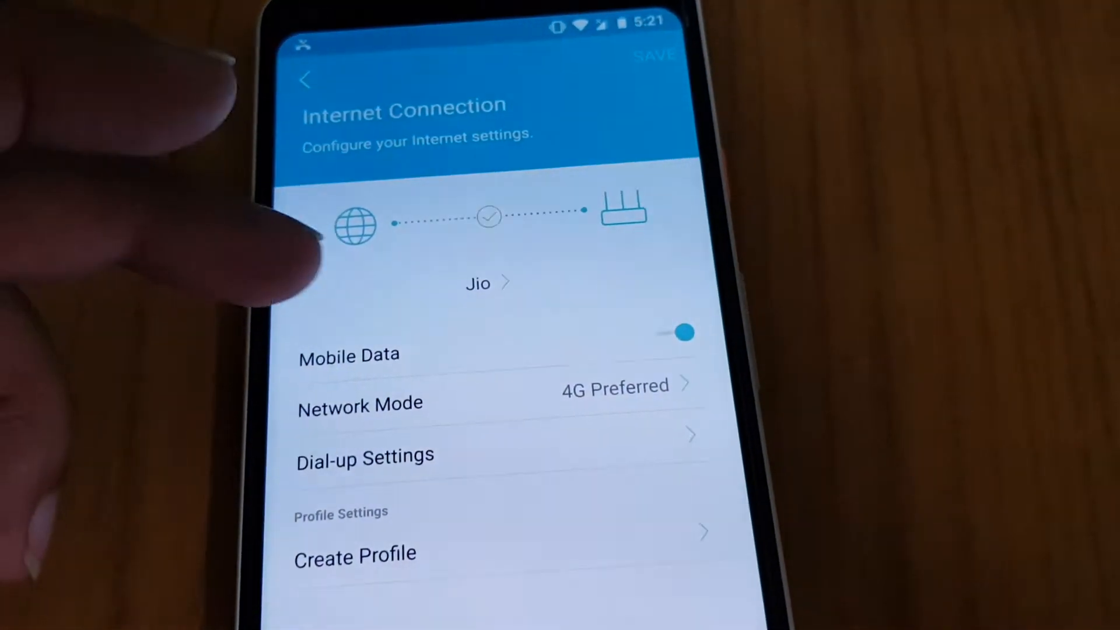
# - Leave the connection screen and return to the router's Tools list
pyautogui.click(477, 282)
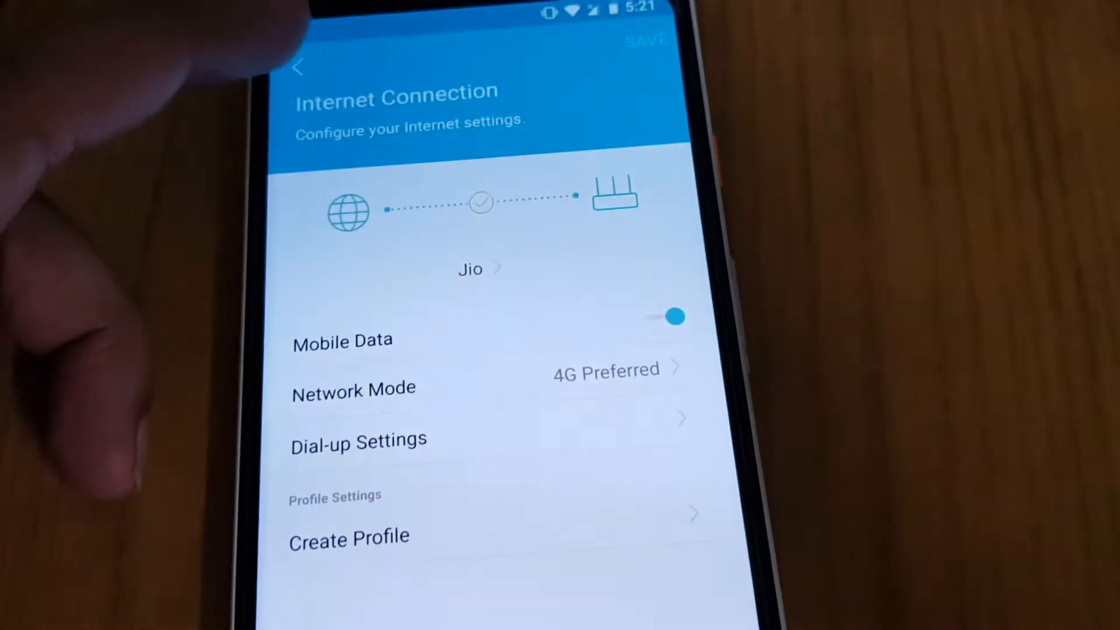
pyautogui.click(298, 66)
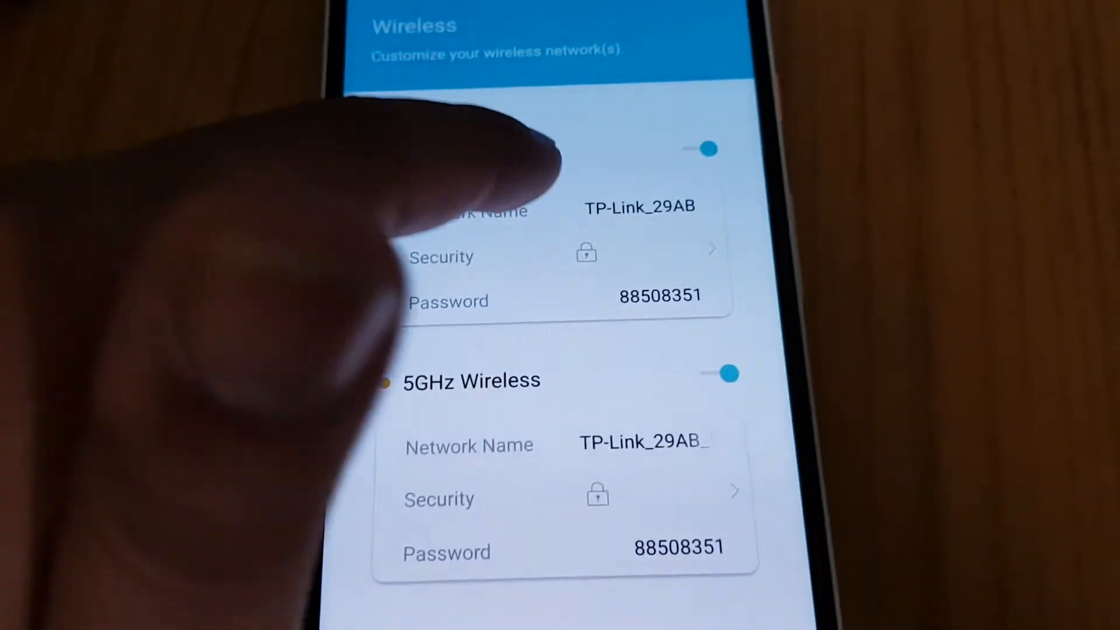
pyautogui.scroll(3)
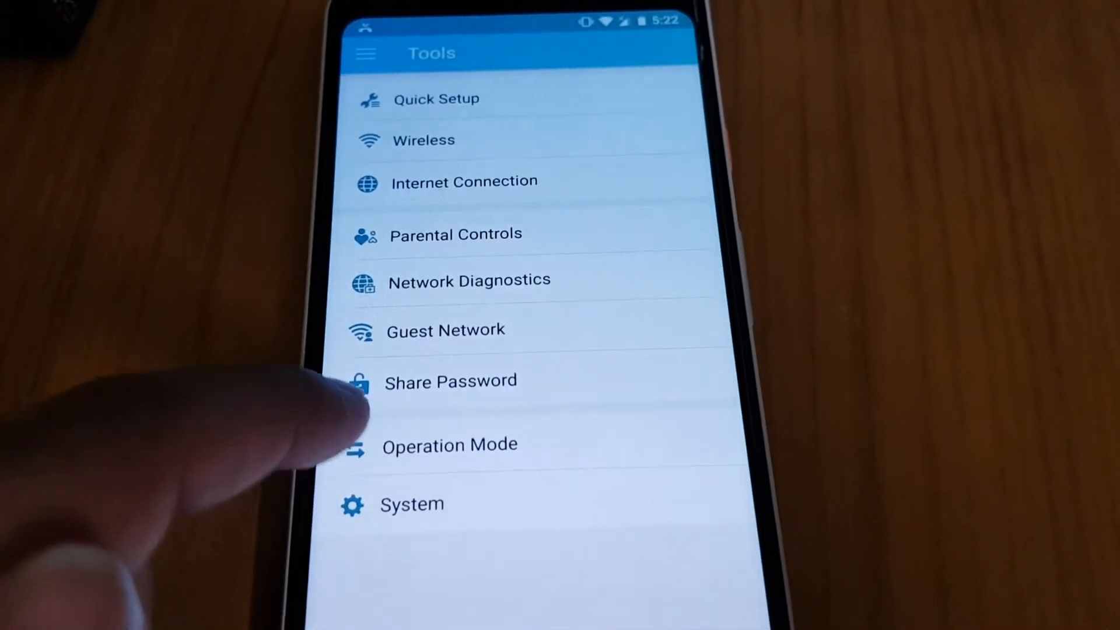
pyautogui.click(449, 445)
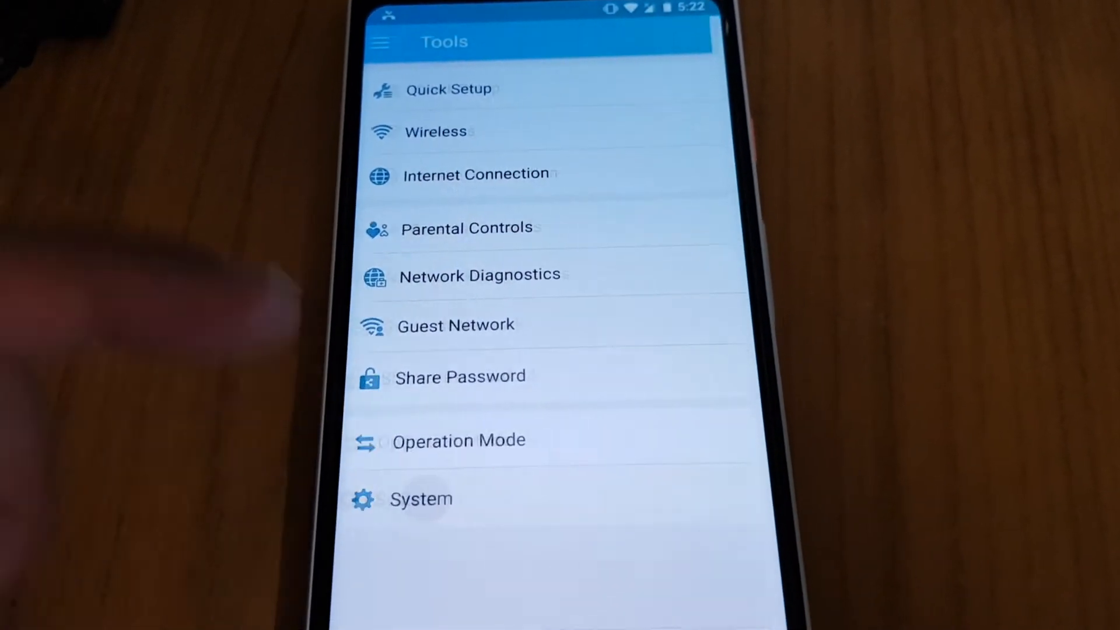
pyautogui.click(421, 498)
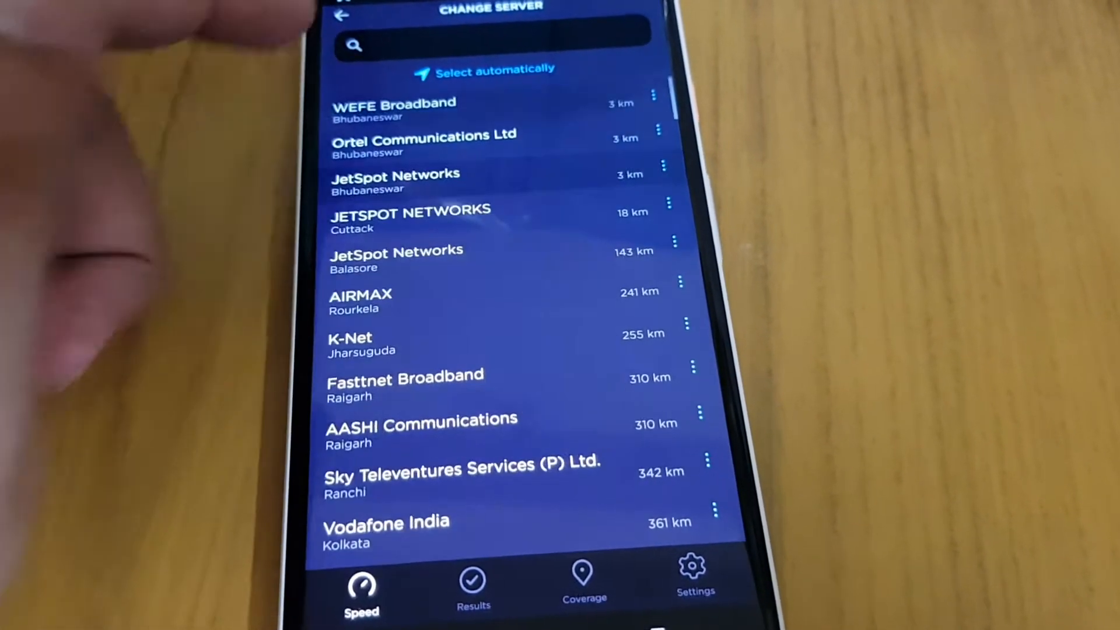
# - Select WEFE Broadband (Bhubaneswar) as the Speedtest server
pyautogui.click(394, 108)
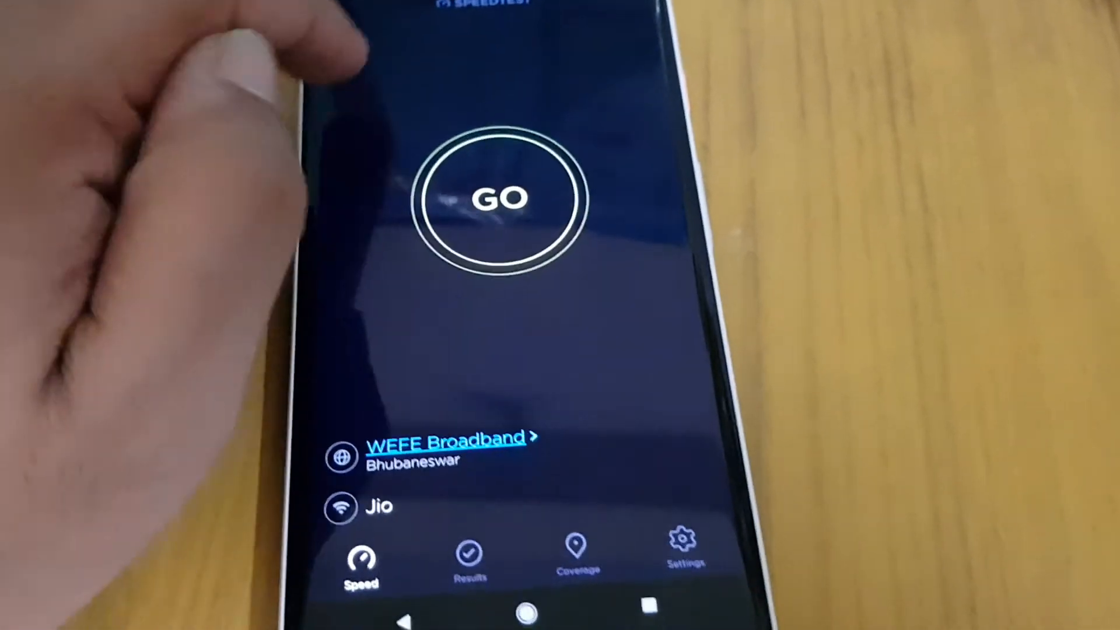